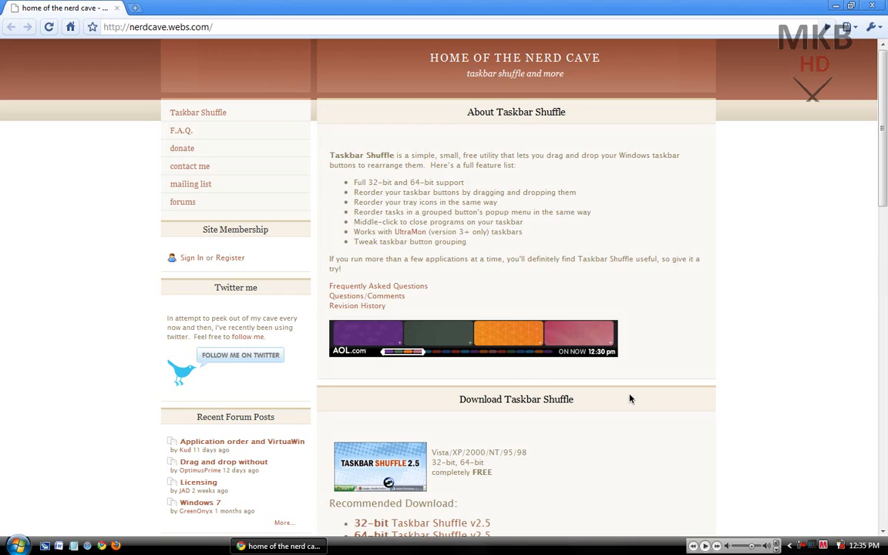
mouse_move(869, 127)
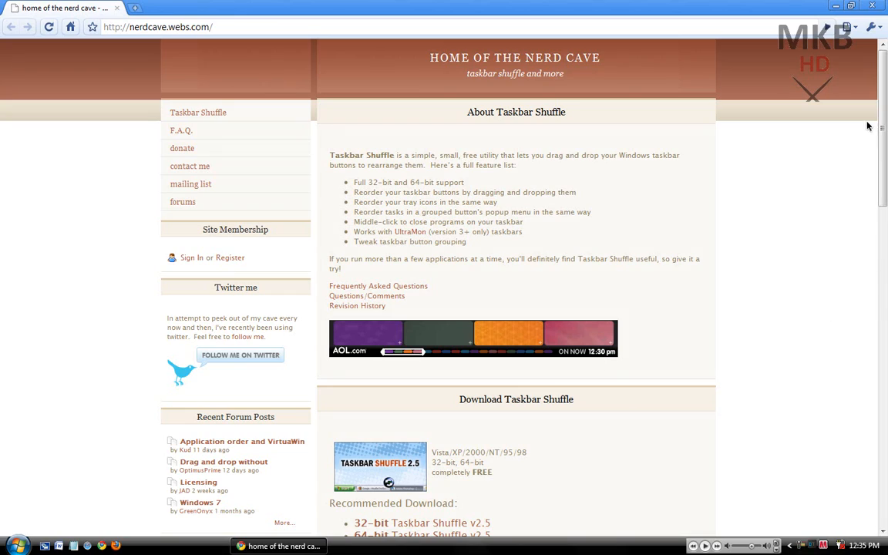
Step: Scroll the Nerd Cave page down to the Download Taskbar Shuffle section with 32-bit and 64-bit links
scroll(down, 3)
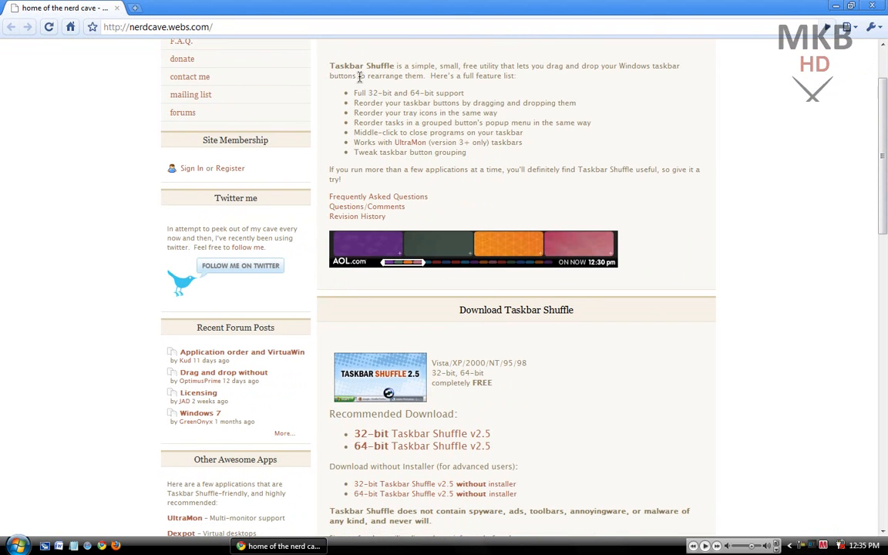
mouse_move(444, 93)
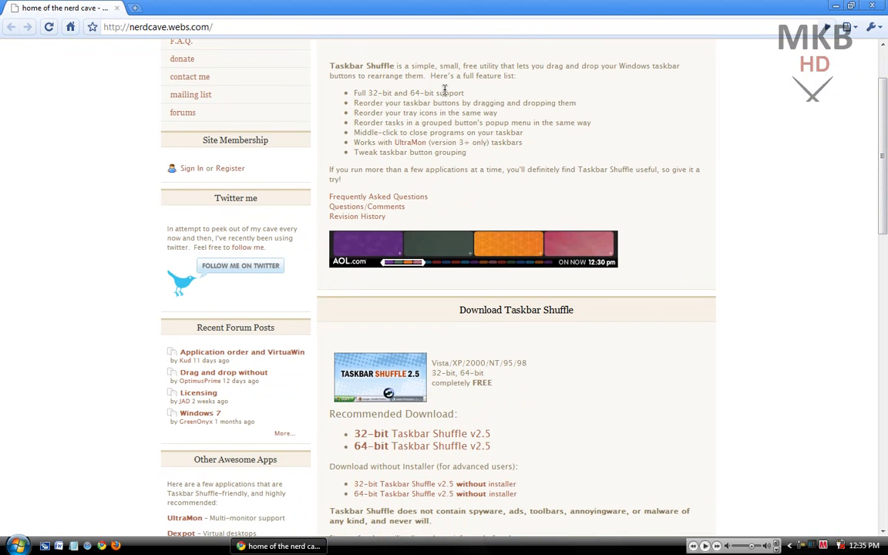
mouse_move(569, 99)
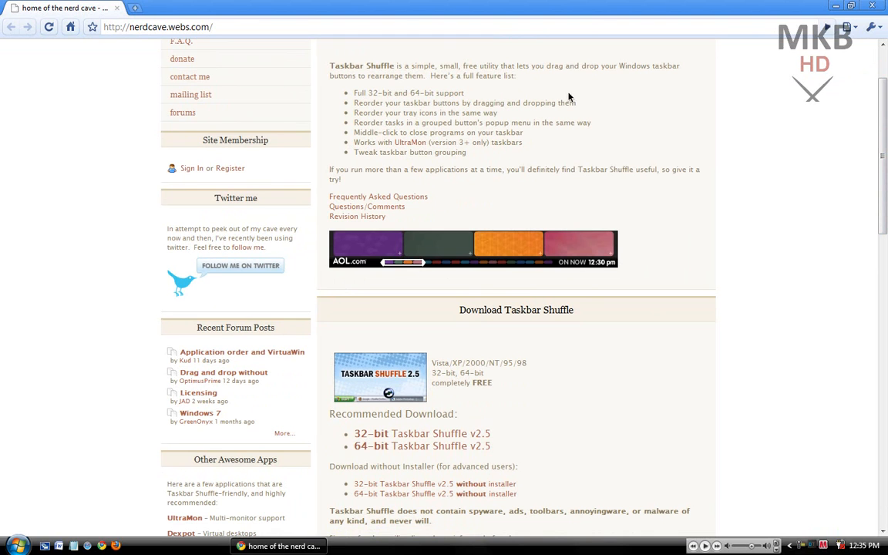
mouse_move(425, 142)
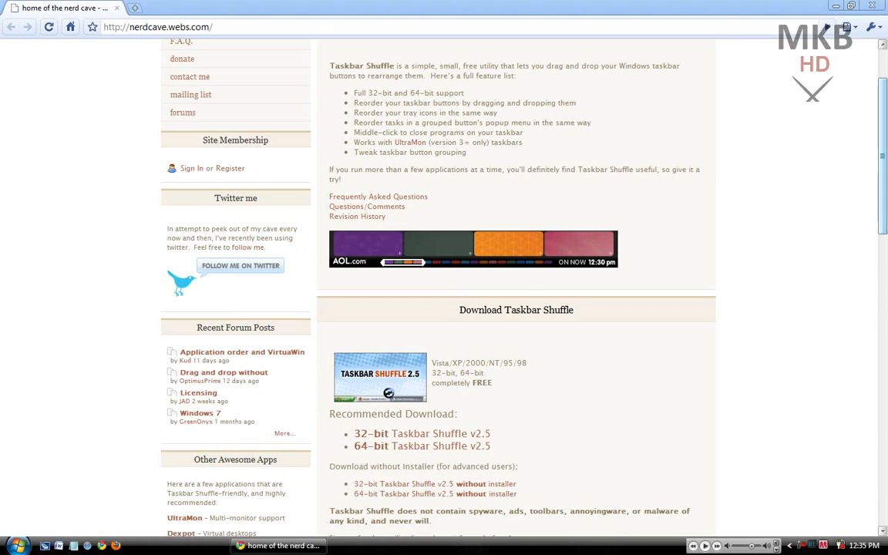
scroll(down, 3)
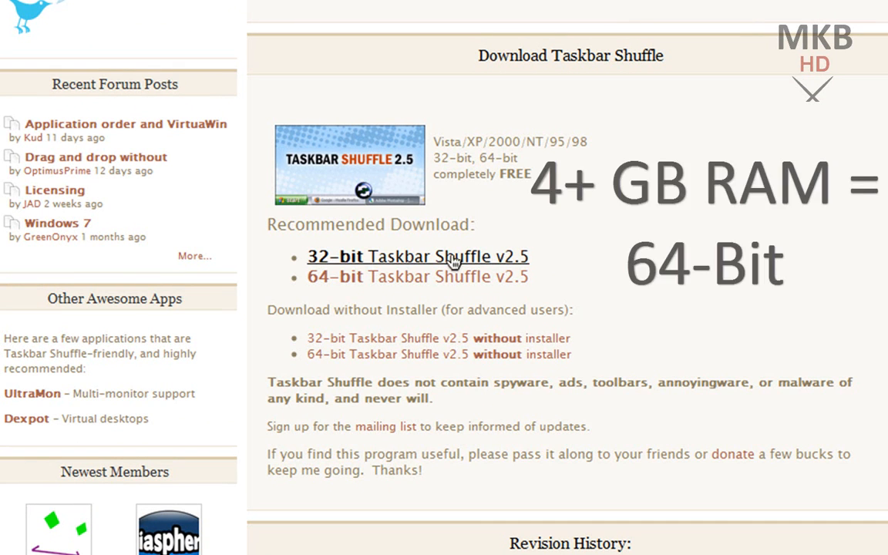
mouse_move(410, 284)
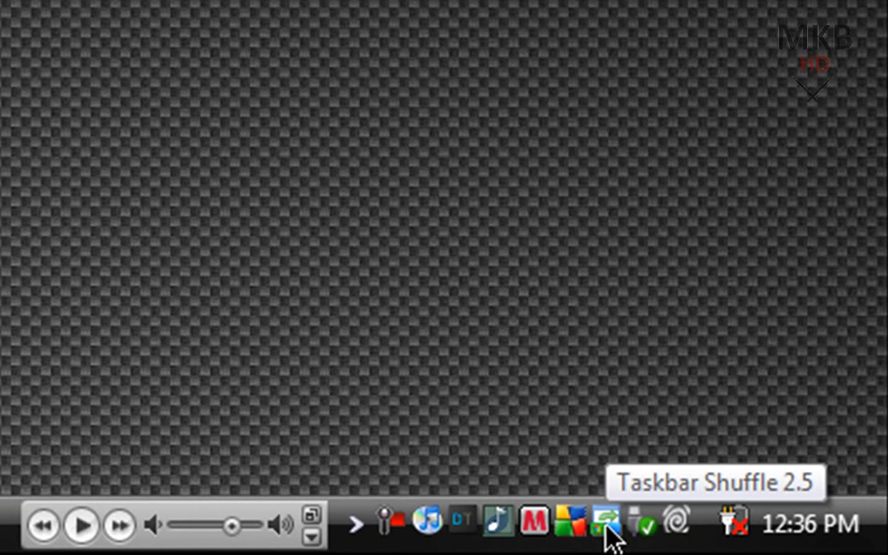
Step: Show the Taskbar Shuffle tray menu offering On, Off, Settings and Exit
right_click(600, 532)
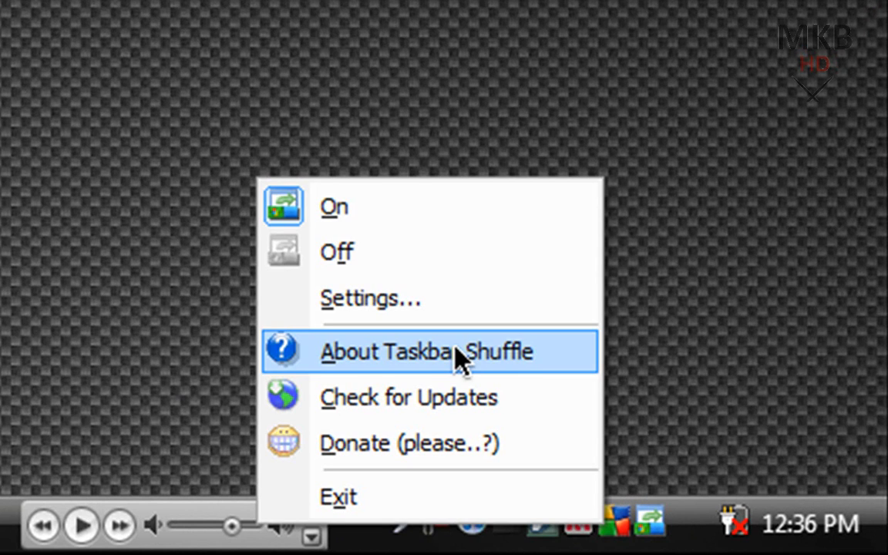
mouse_move(429, 310)
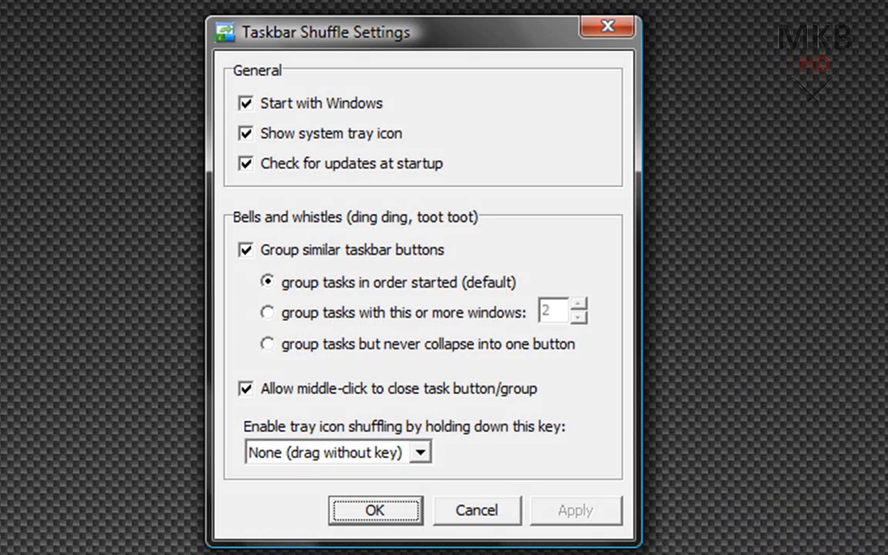
mouse_move(316, 111)
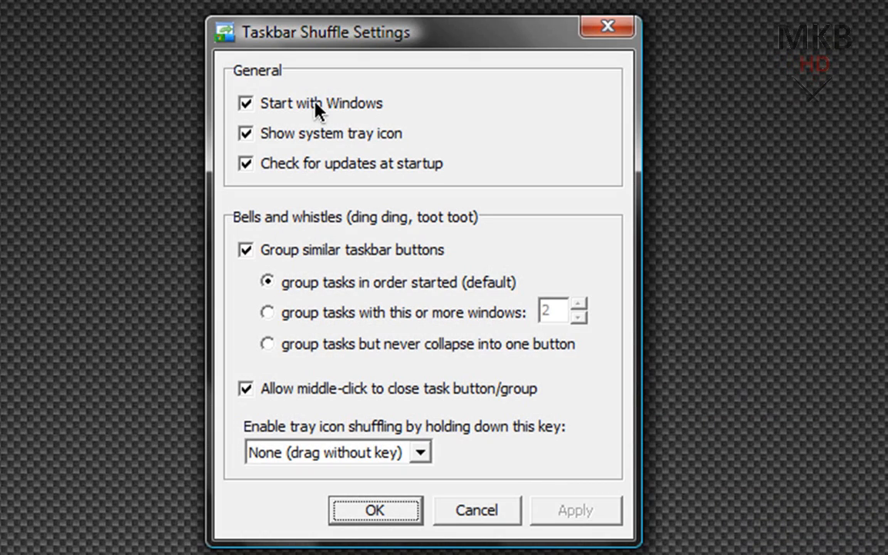
mouse_move(268, 121)
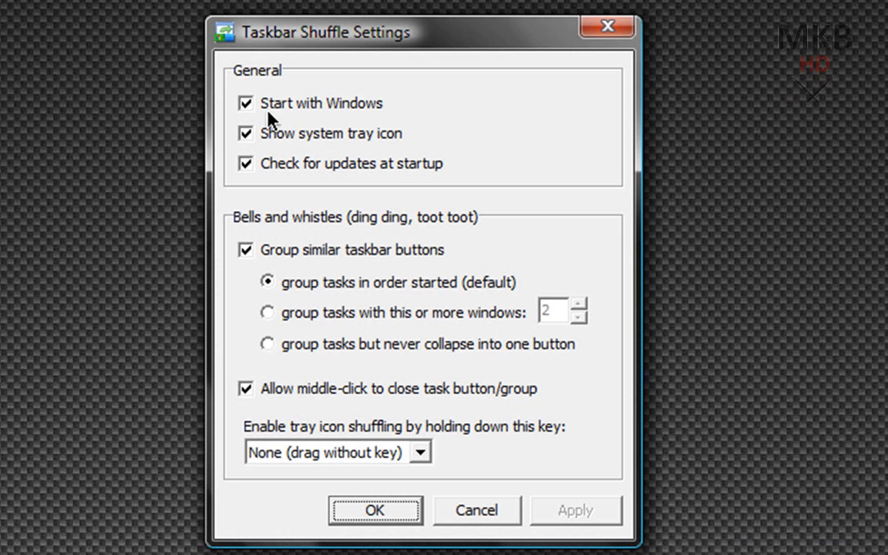
mouse_move(438, 117)
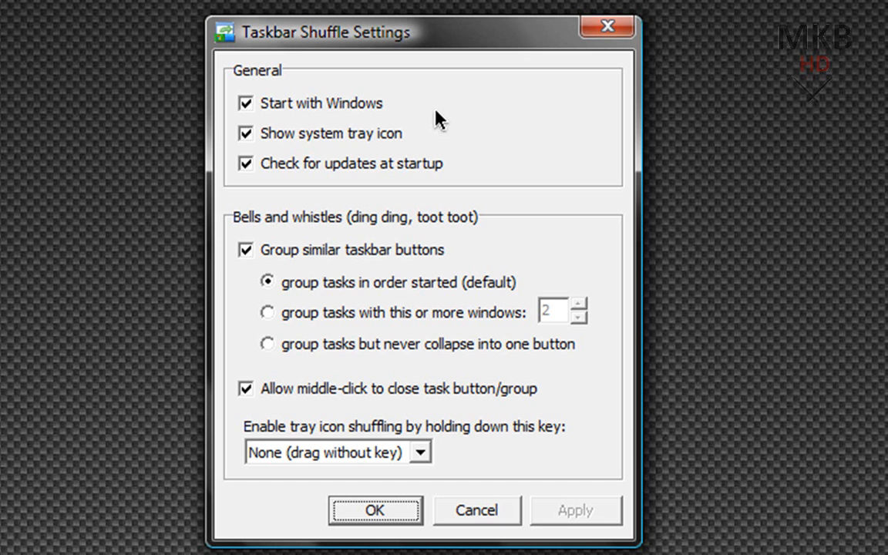
mouse_move(378, 137)
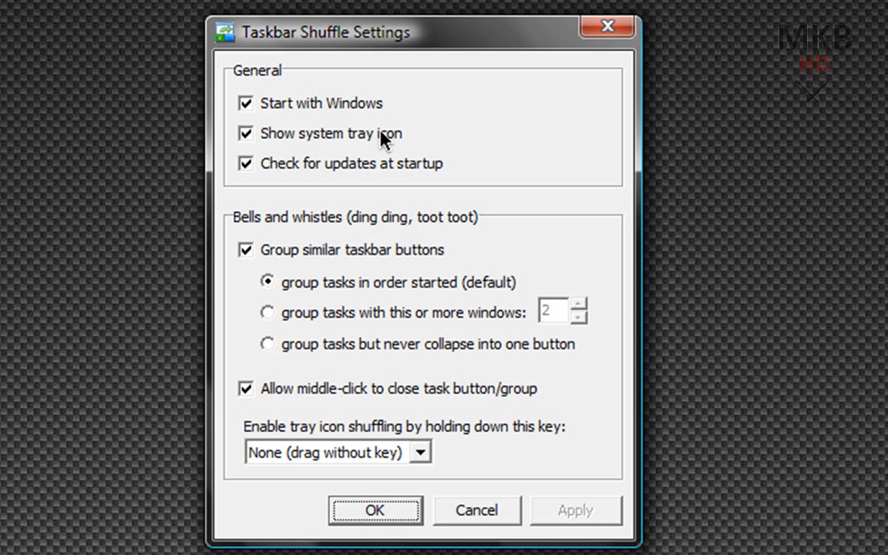
mouse_move(461, 136)
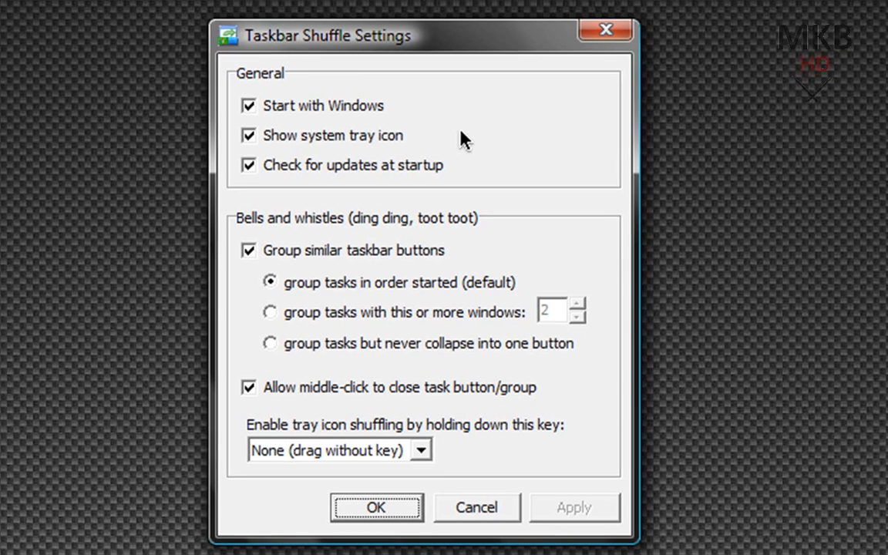
Step: Close the Taskbar Shuffle Settings dialog with OK, leaving all defaults unchanged
click(375, 507)
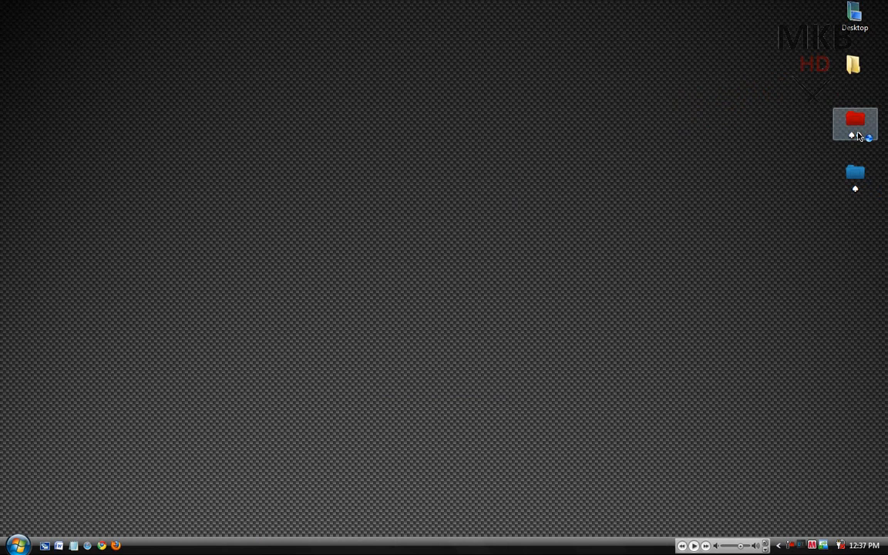
Step: Open the red desktop folder and position its Explorer window above the browser
double_click(854, 123)
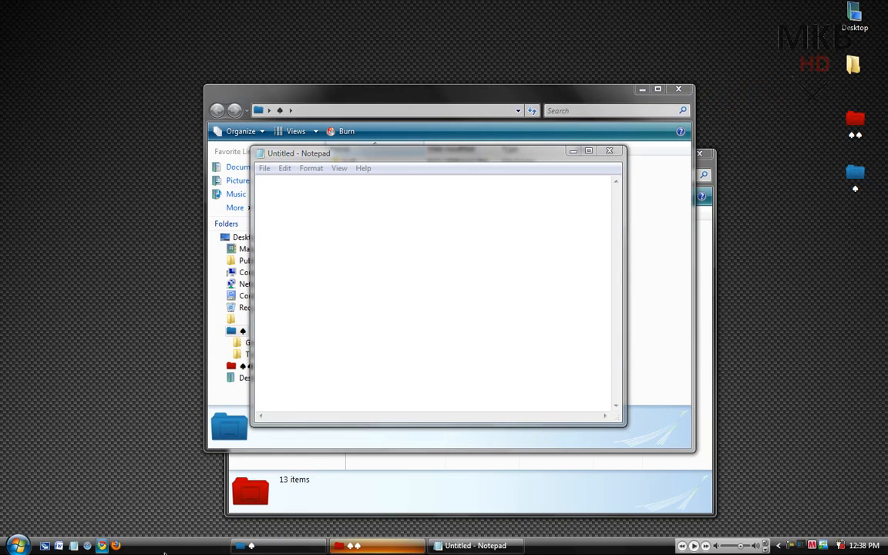
mouse_move(114, 302)
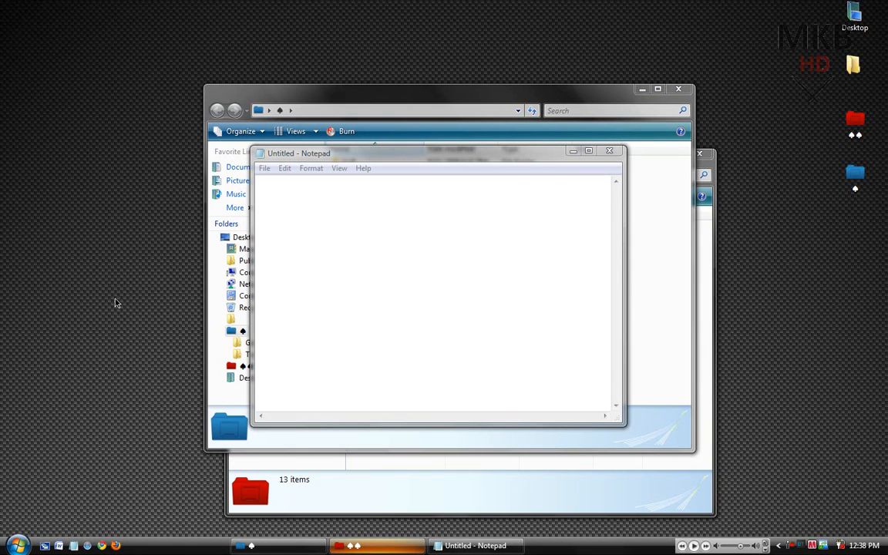
mouse_move(114, 272)
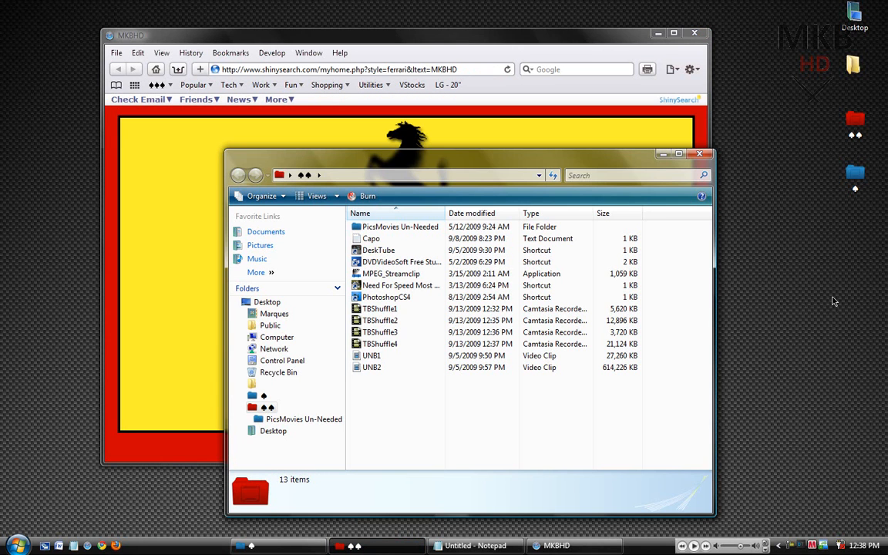
drag(472, 155, 483, 64)
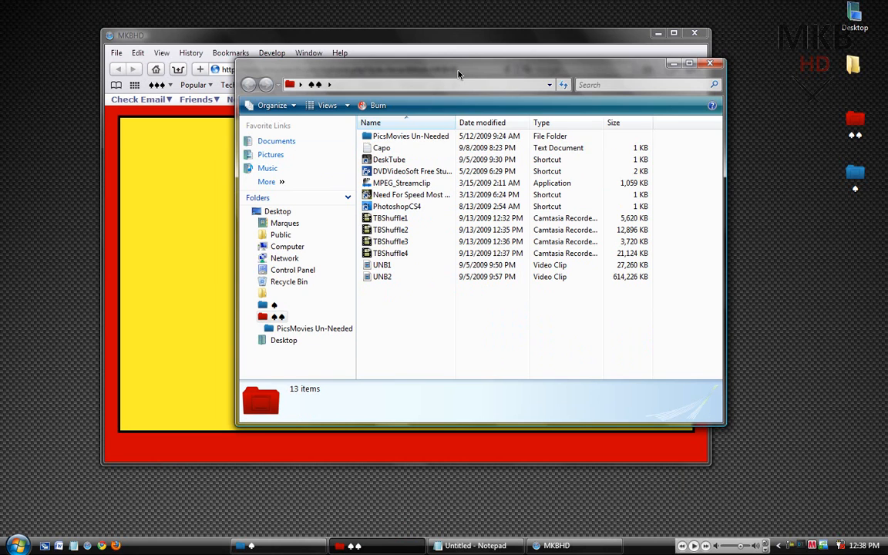
mouse_move(439, 327)
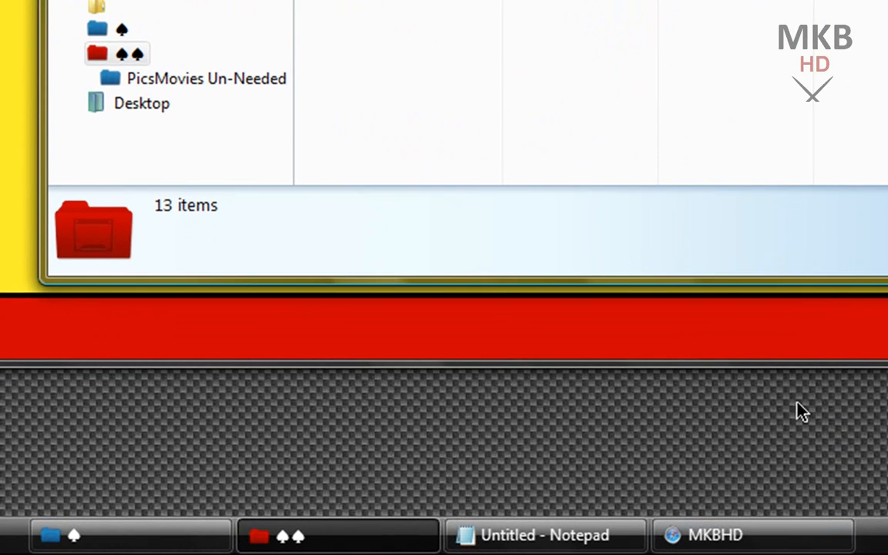
mouse_move(579, 381)
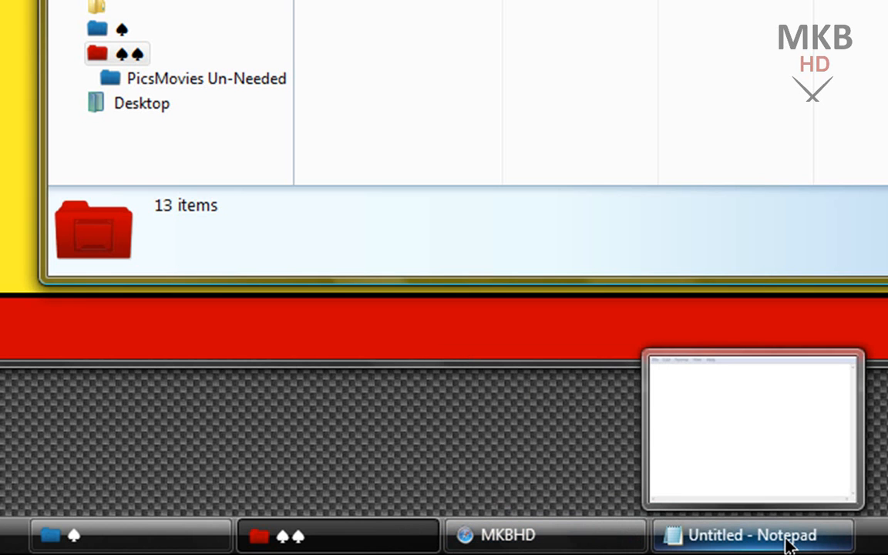
Step: Drag the Untitled - Notepad taskbar button to the right of the MKBHD button
click(758, 534)
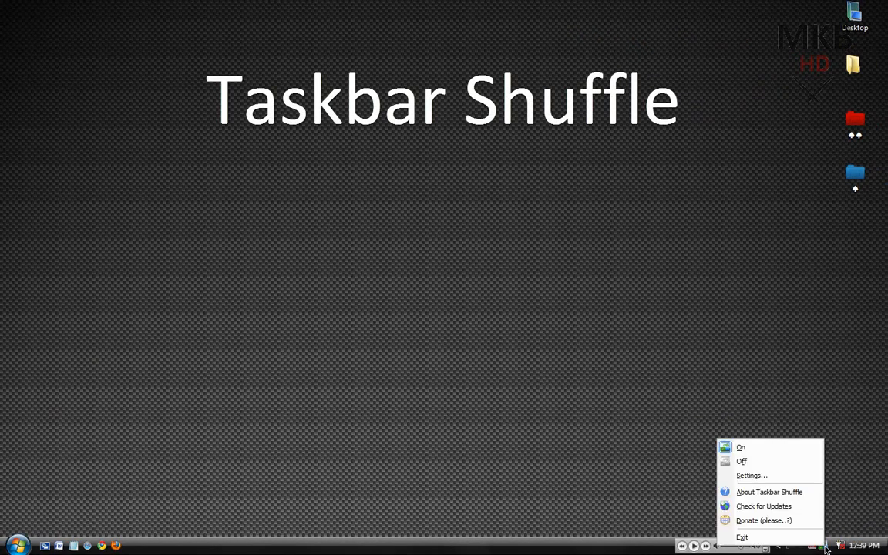
Step: Choose Settings... from the tray menu to reopen the Taskbar Shuffle Settings dialog
click(753, 475)
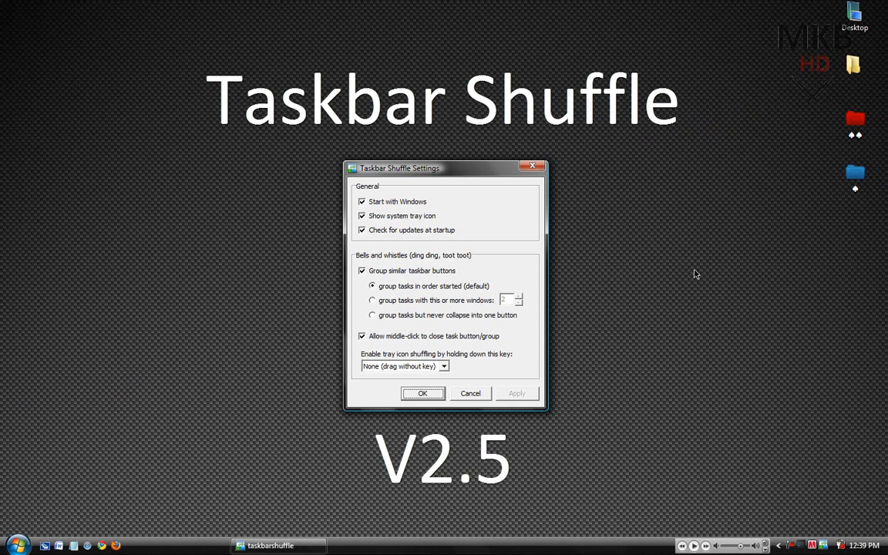
mouse_move(652, 237)
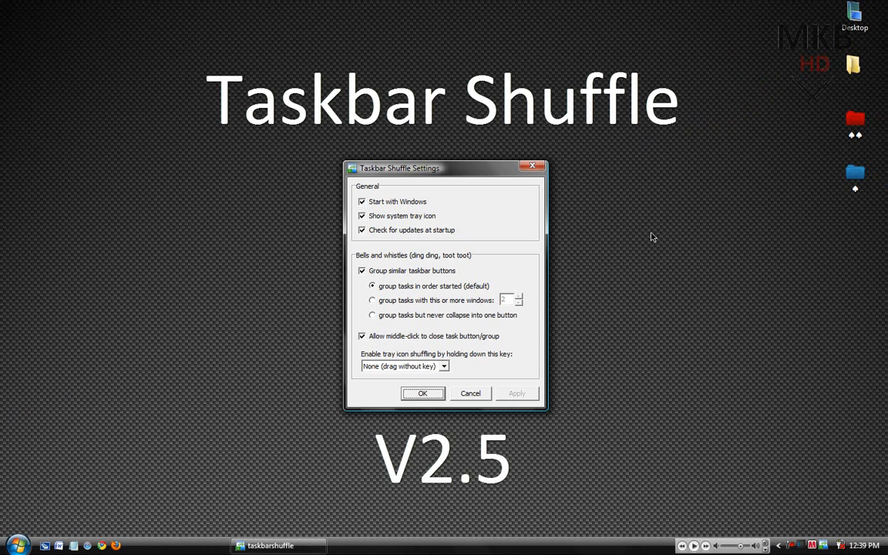